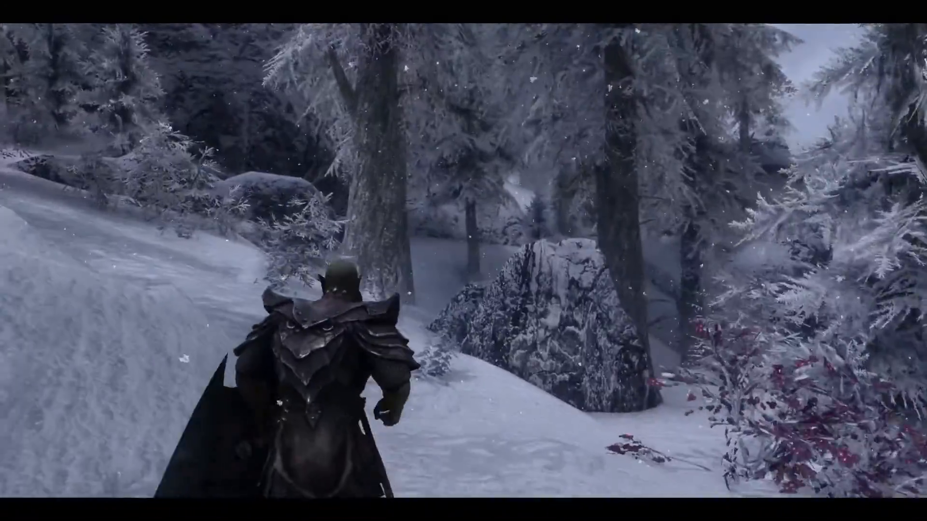
- Run the armoured character along the snowy forest path past the log house
key(w)
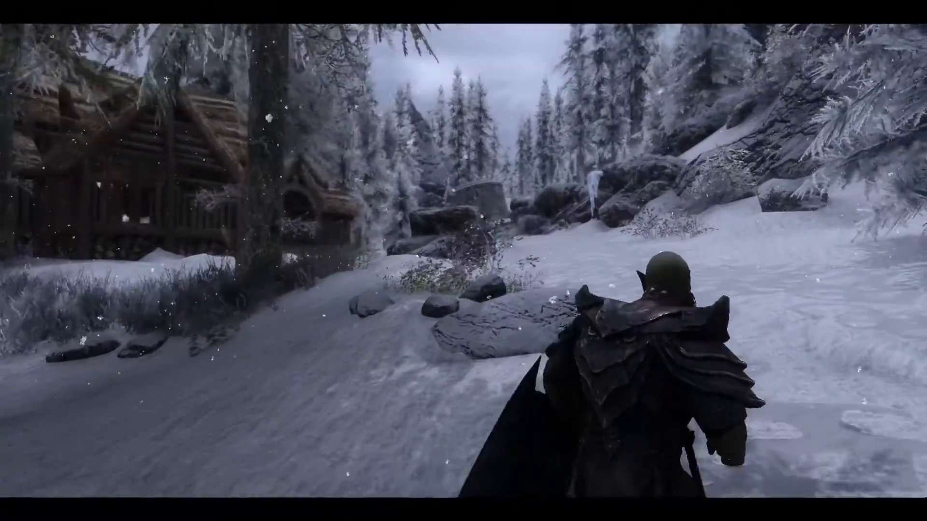
key(w)
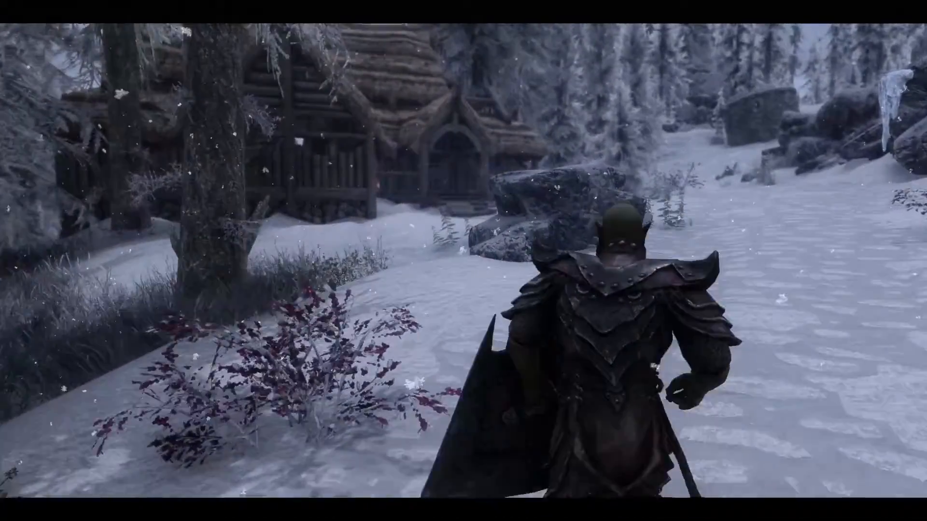
key(w)
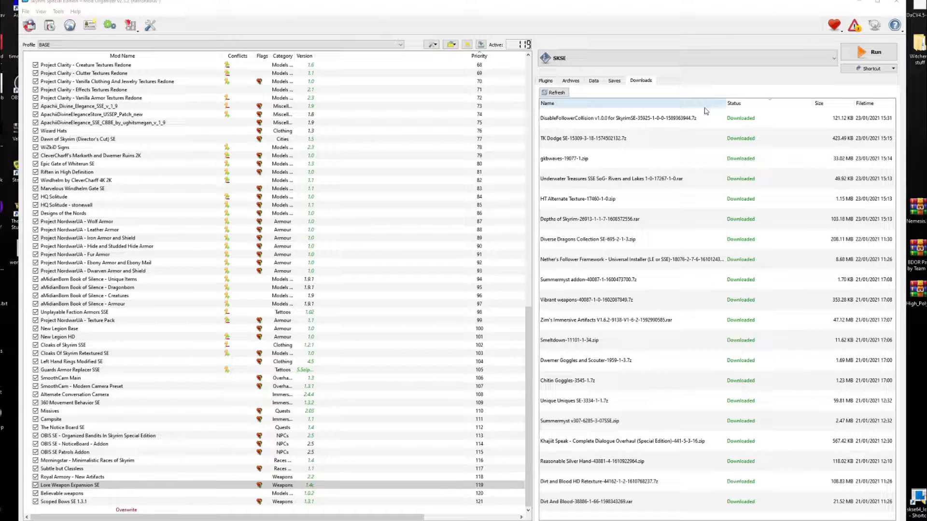
- Install the Disable Follower Collision archive under its suggested name
double_click(621, 118)
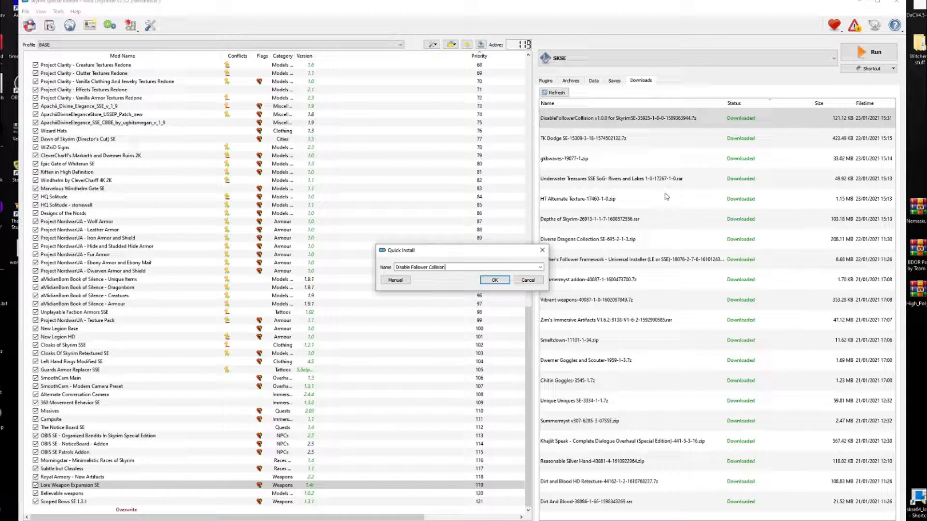
click(494, 280)
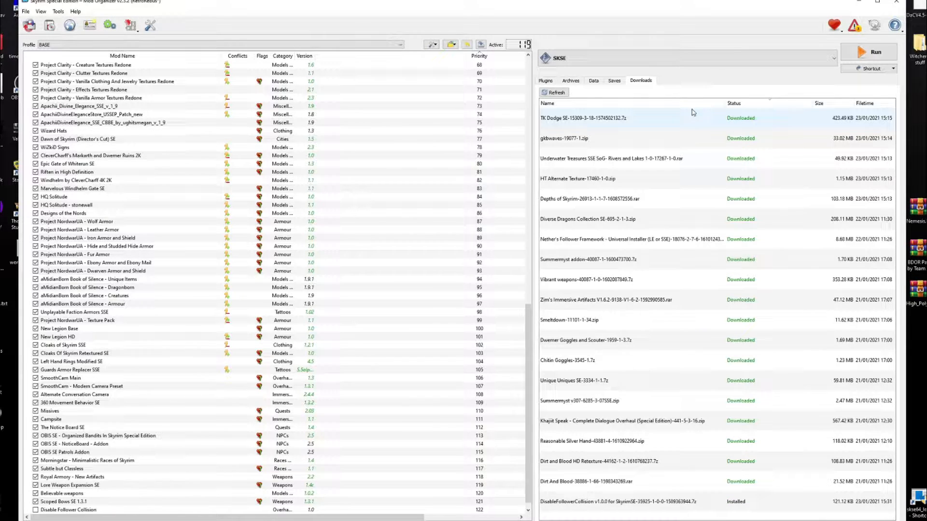
- Start the Nether's Follower Framework installer, keeping the Special Edition core options
click(629, 239)
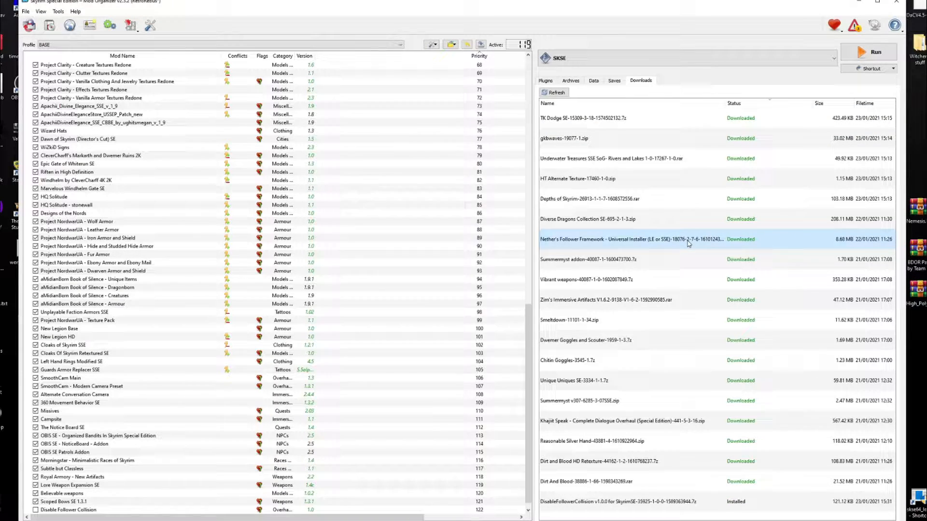
double_click(626, 239)
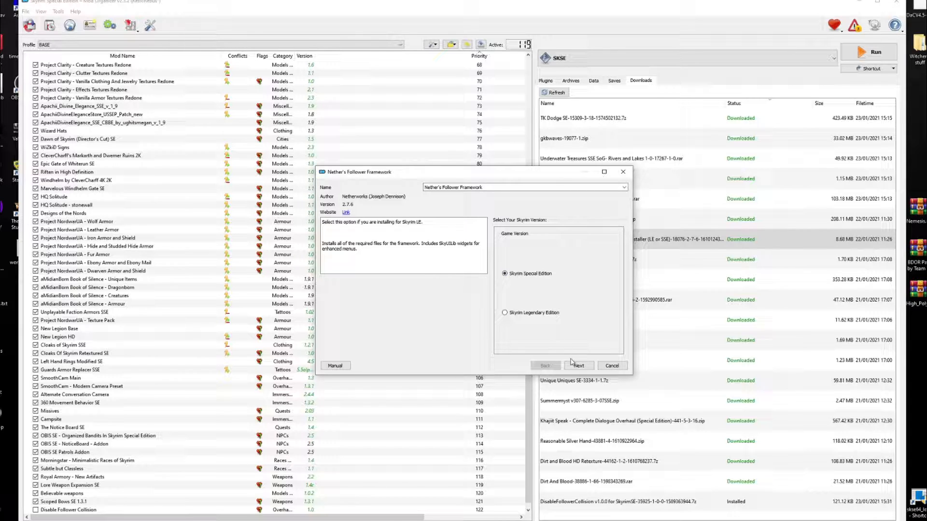
click(579, 365)
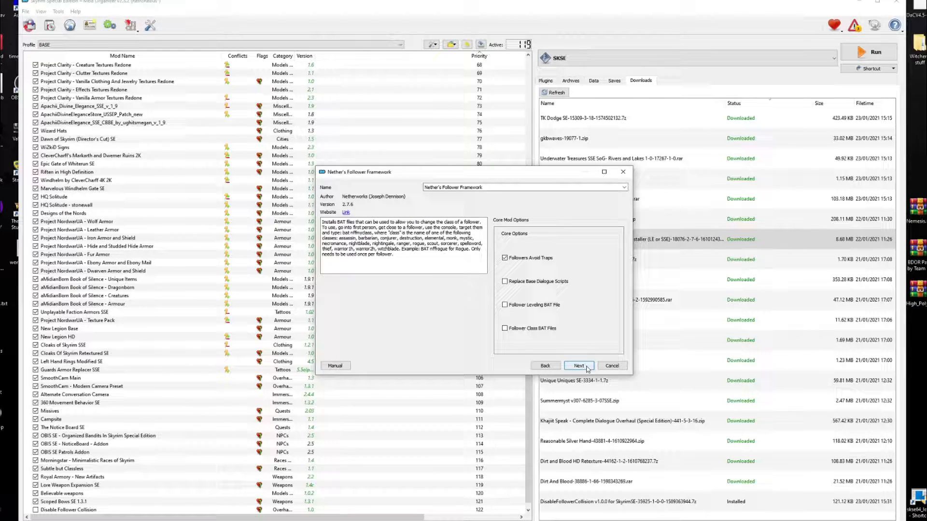
click(578, 365)
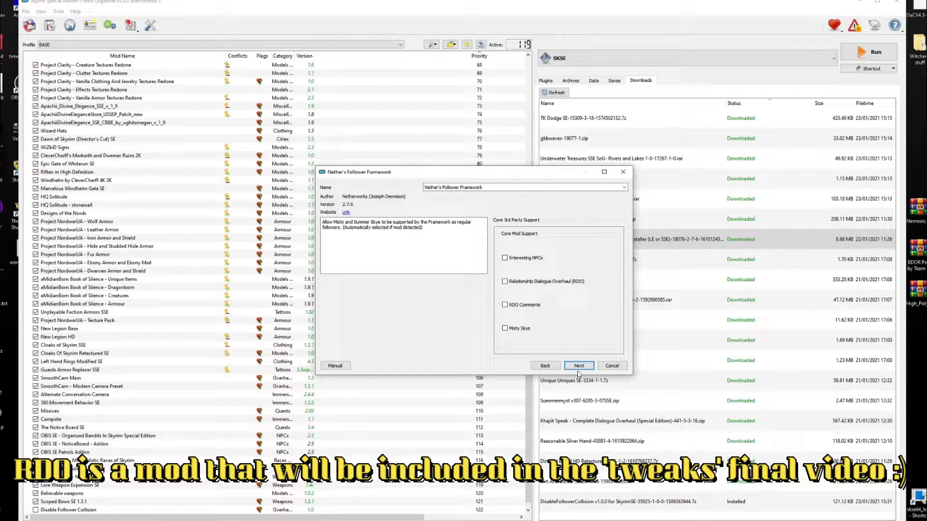
click(578, 365)
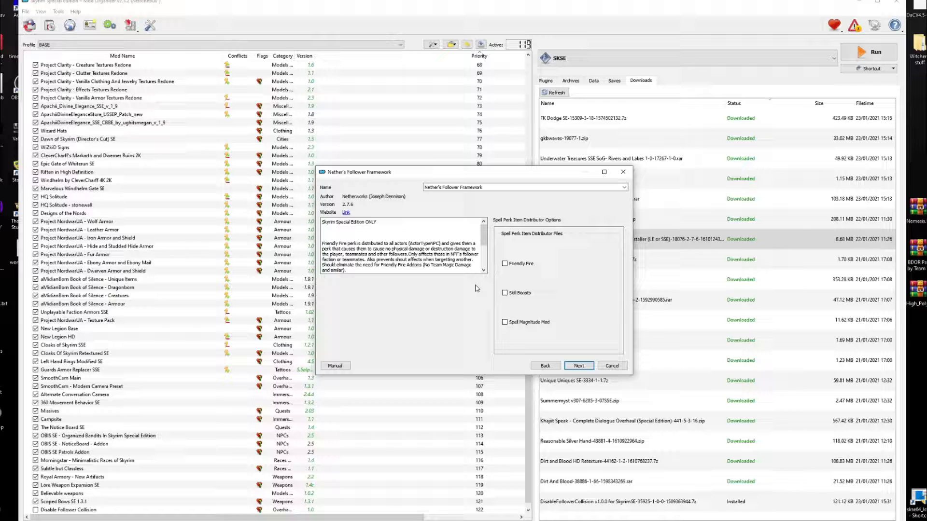
- Enable Friendly Fire and the No Team Magic Damage SE ESP, then install the framework
click(505, 263)
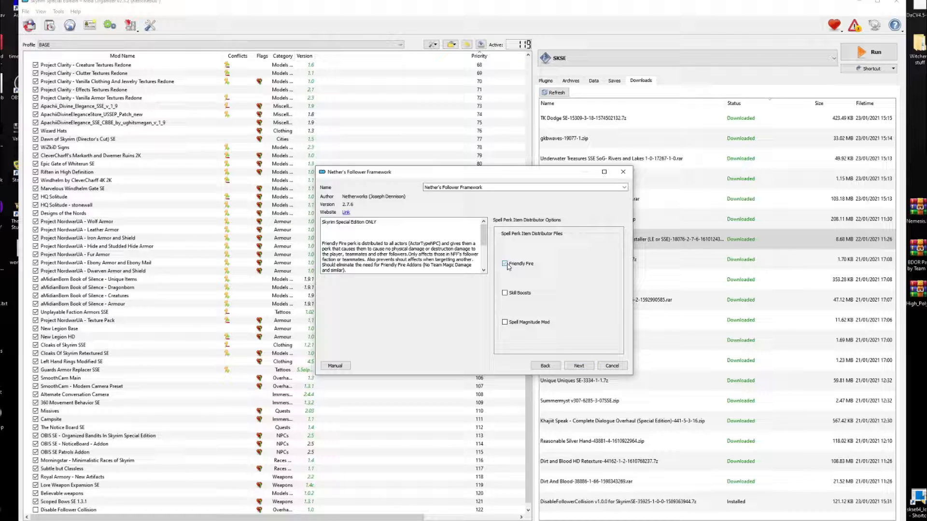
click(505, 264)
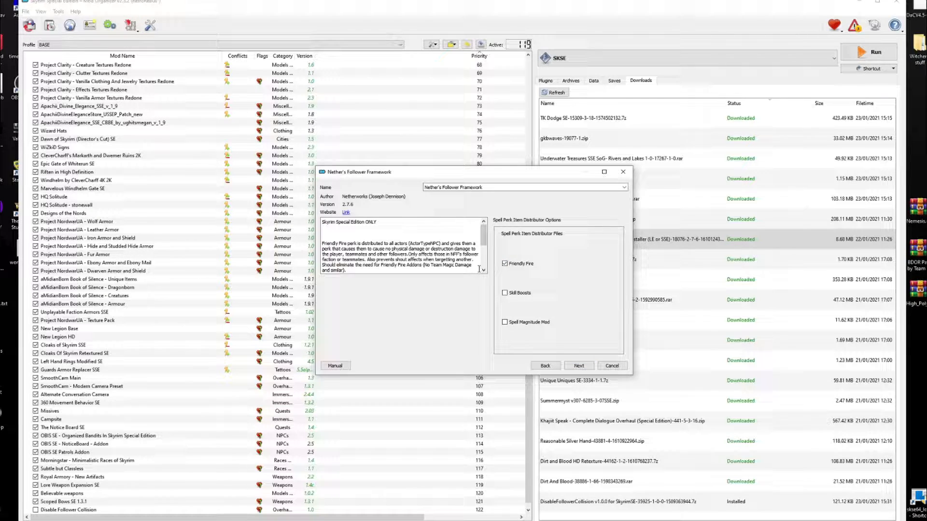
click(579, 365)
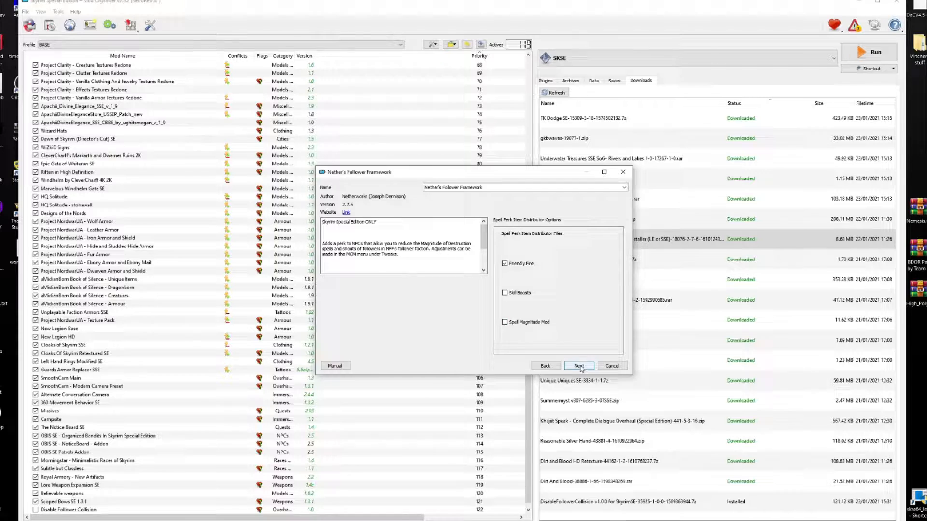
click(578, 365)
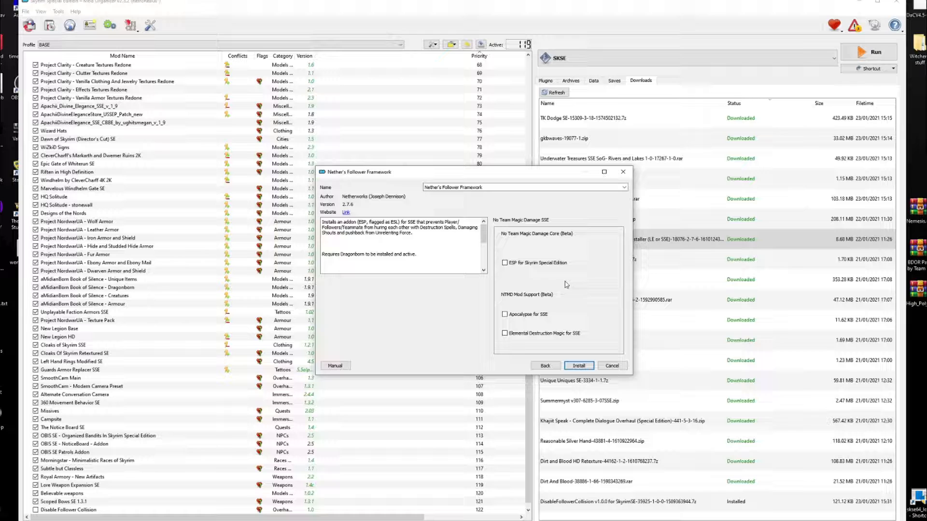
click(505, 263)
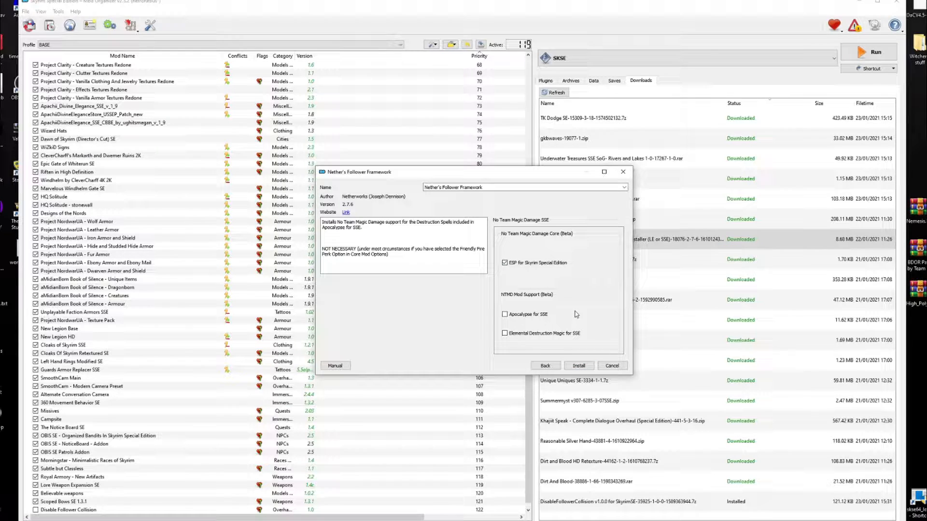
click(579, 365)
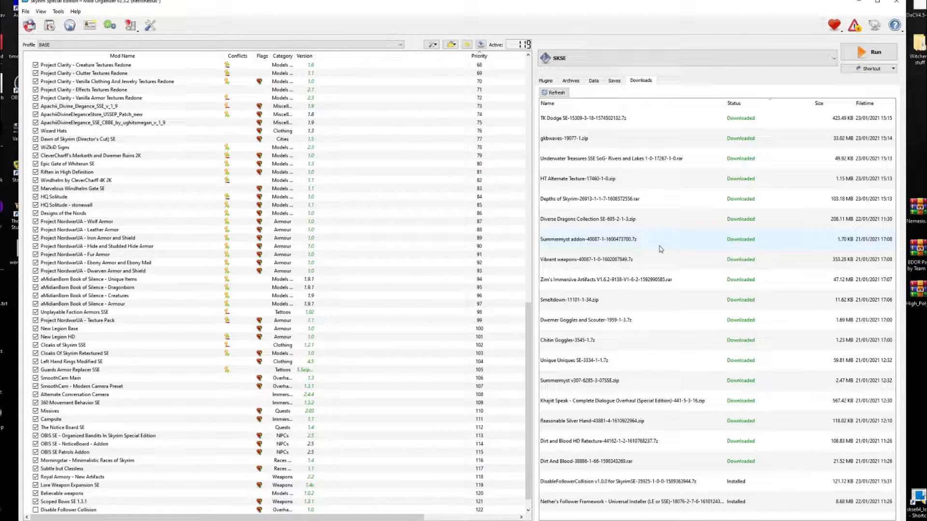
- Install Summermyst, then Vibrant weapons renamed with 'Summermys' for the Fire Frost Shock add-on
click(591, 380)
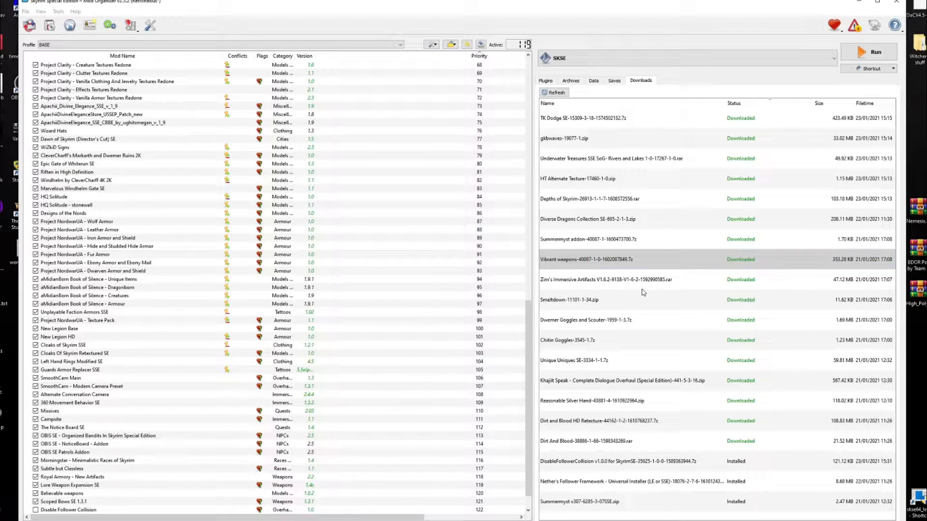
click(591, 239)
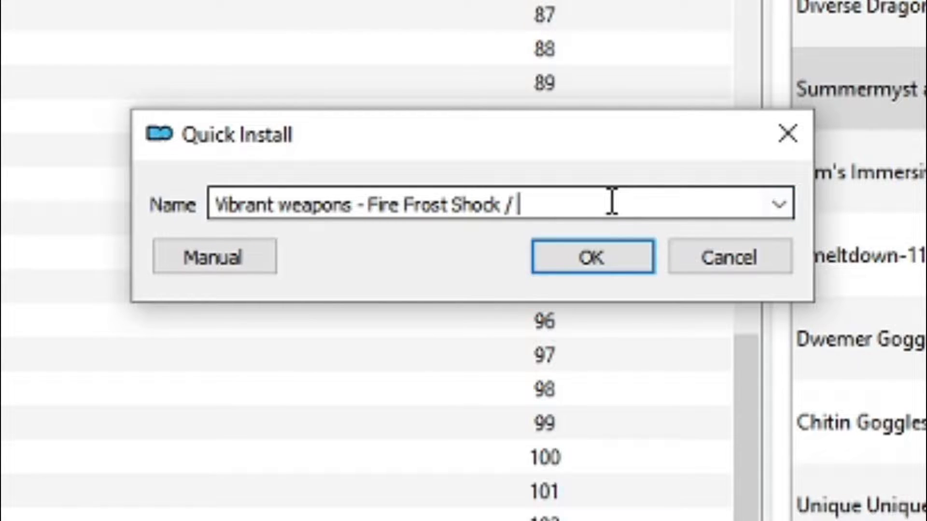
text(Summermys)
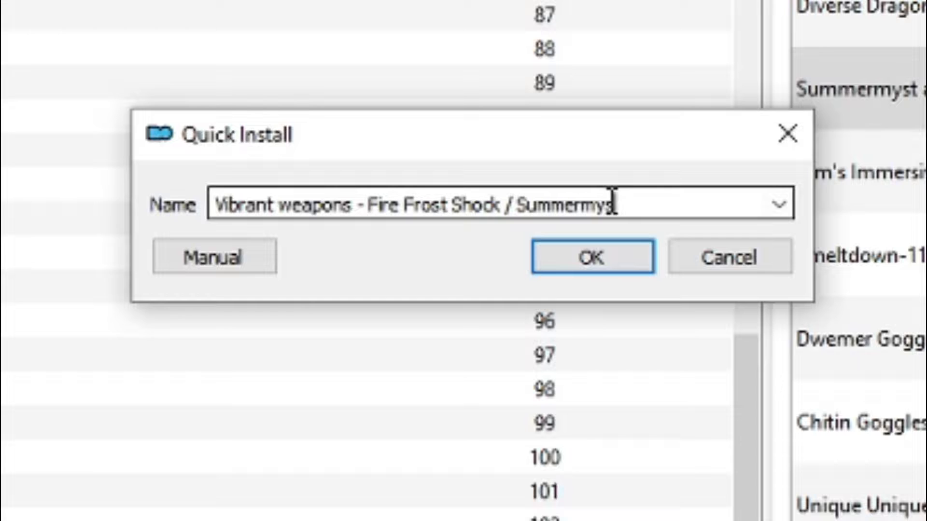
click(591, 257)
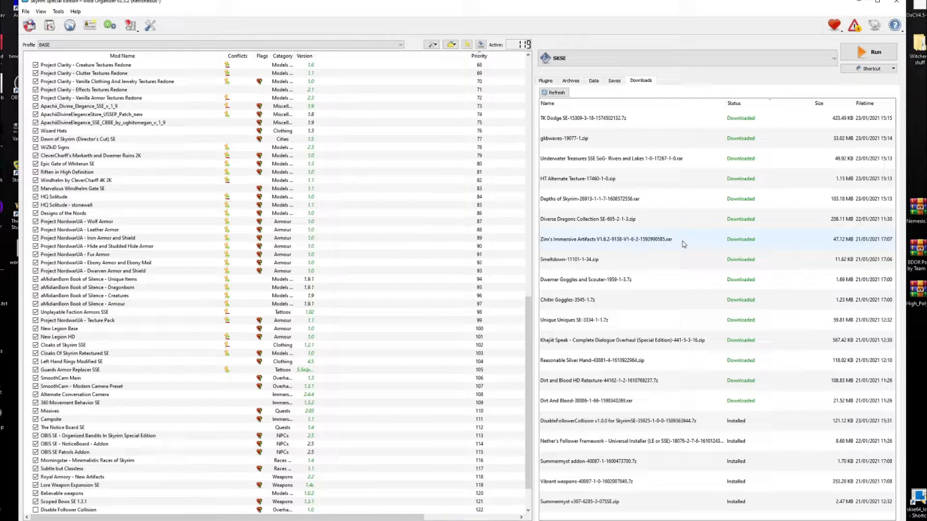
click(603, 239)
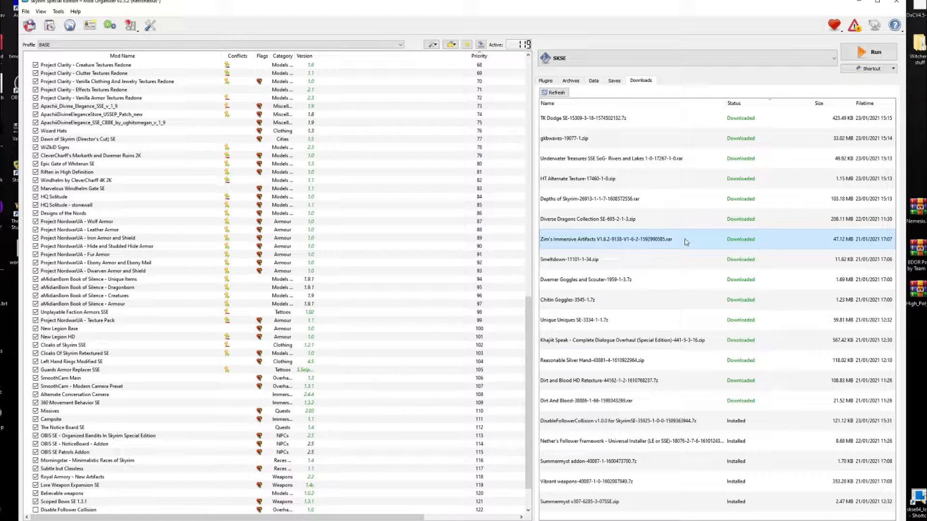
- Start Zim's Immersive Artifacts with all artifacts, red Ebony Mail details and purple Mace eyes
double_click(603, 239)
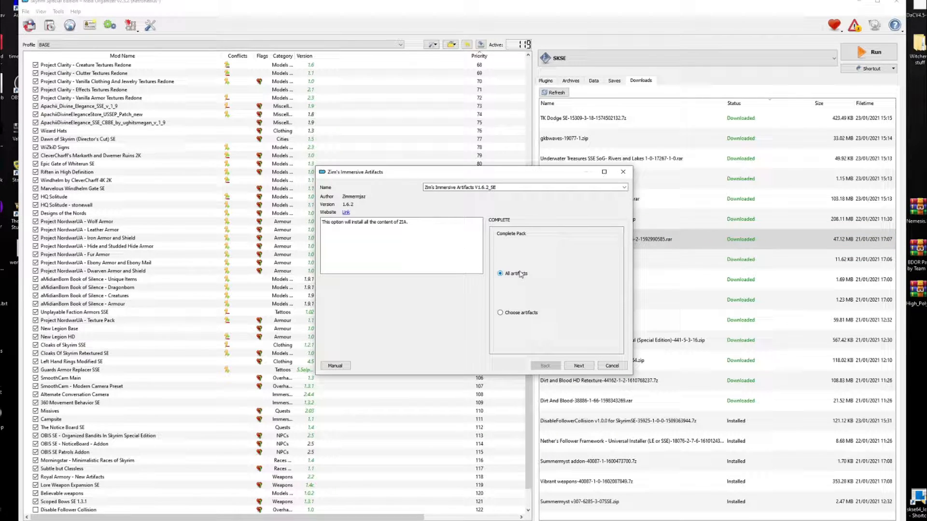
click(578, 365)
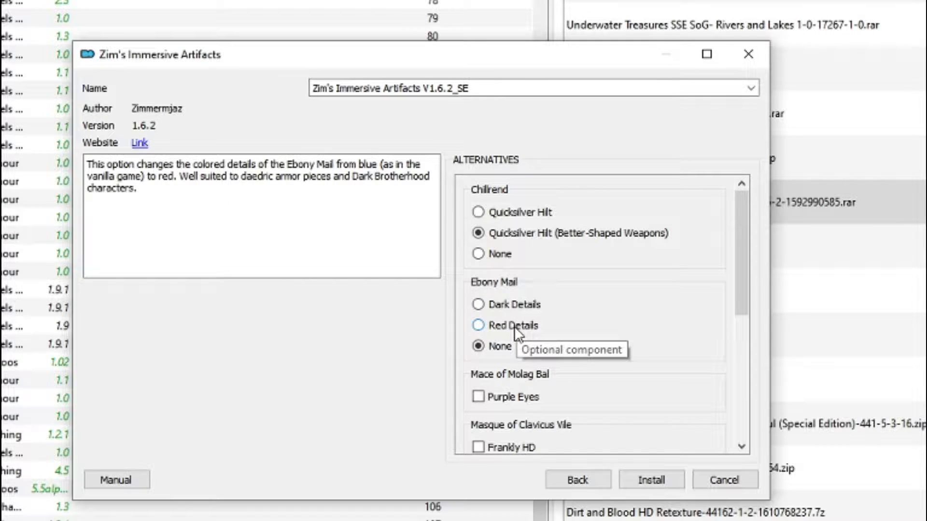
click(478, 325)
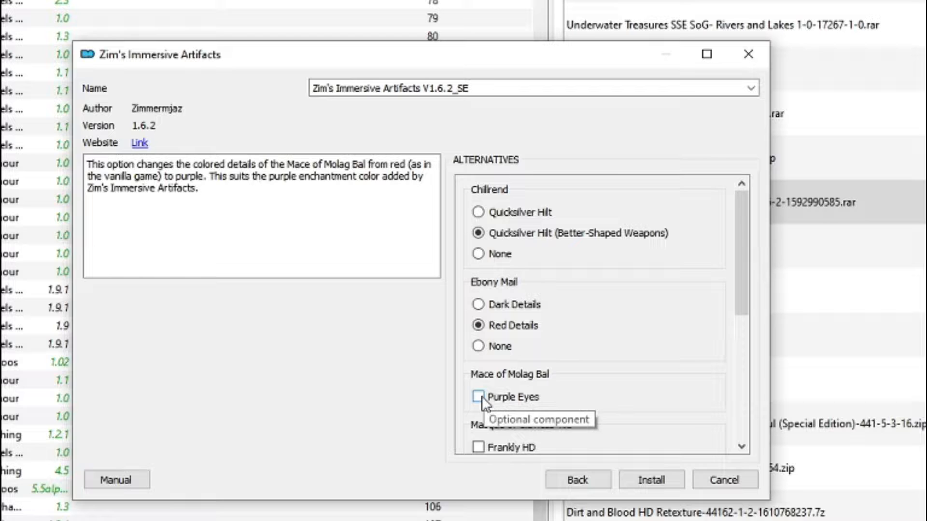
click(478, 397)
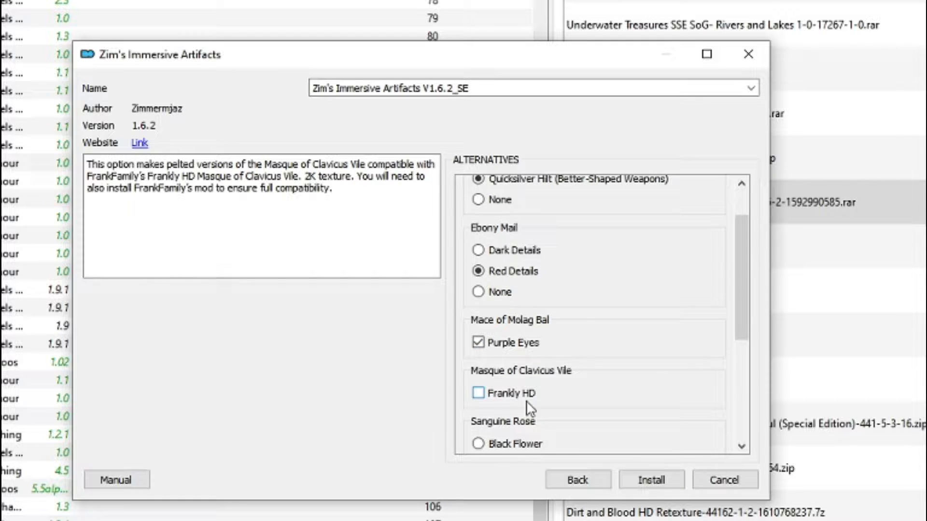
- Choose purple Sanguine Rose, dark Savior's Hide fur and green Volendrung glow, then install
scroll(down, 3)
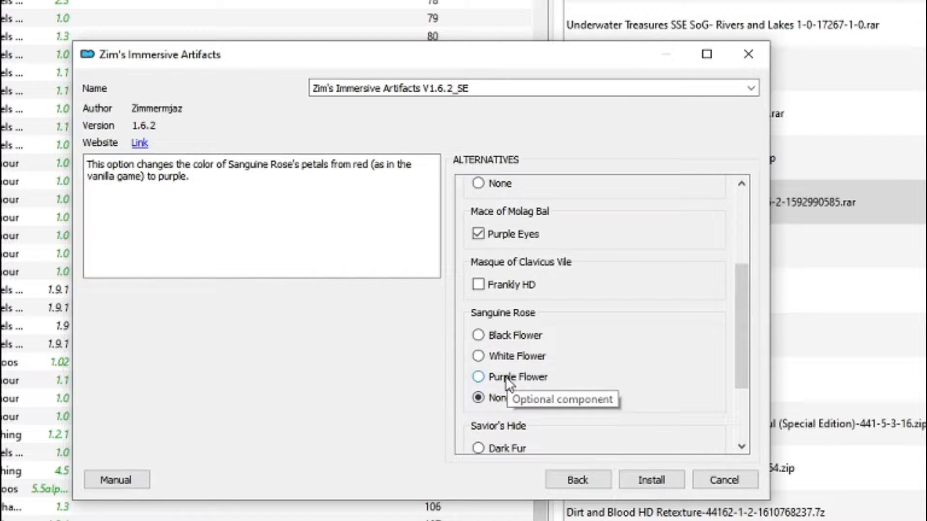
click(478, 376)
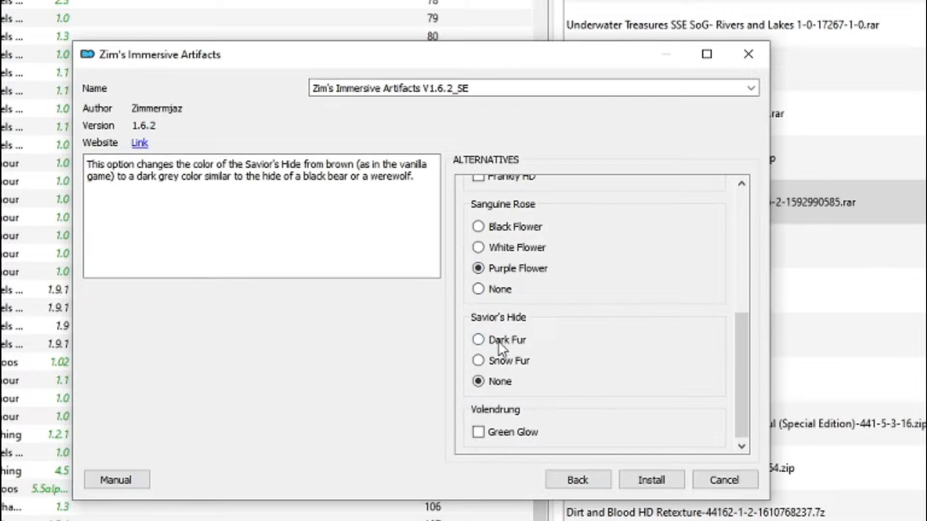
click(477, 339)
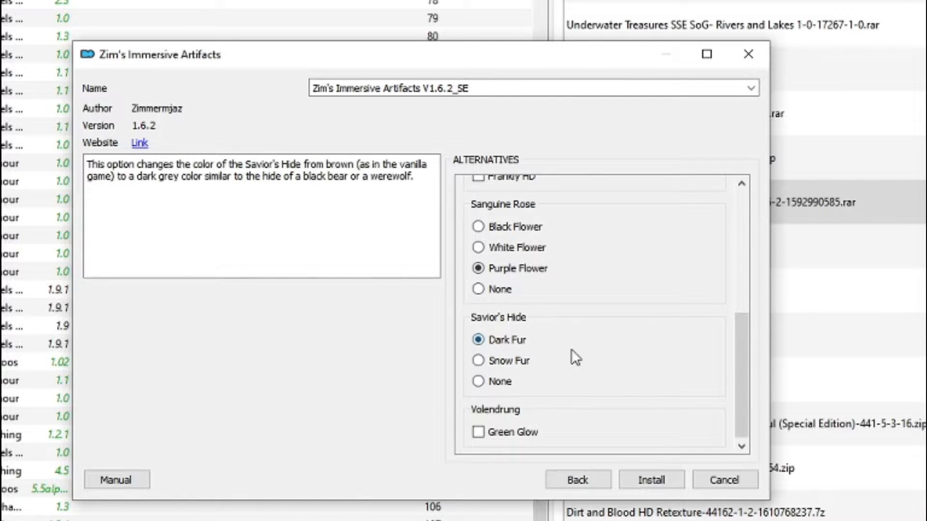
click(478, 433)
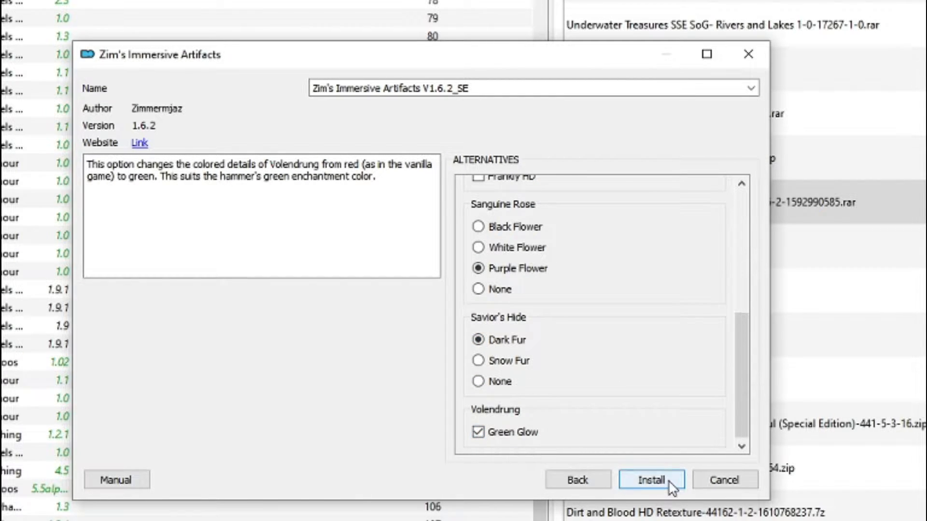
click(650, 480)
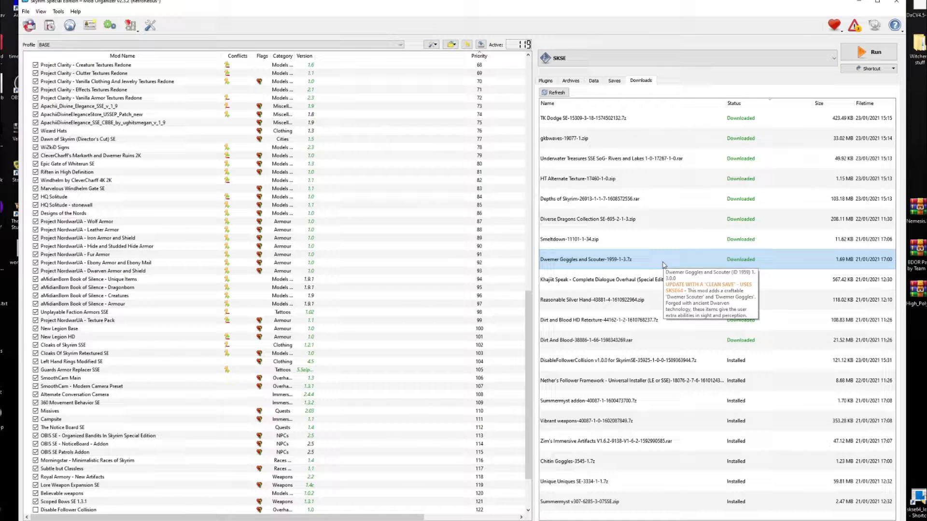
- Quick-install Dwemer Goggles and Scouter and Smelldown under their default names
double_click(596, 258)
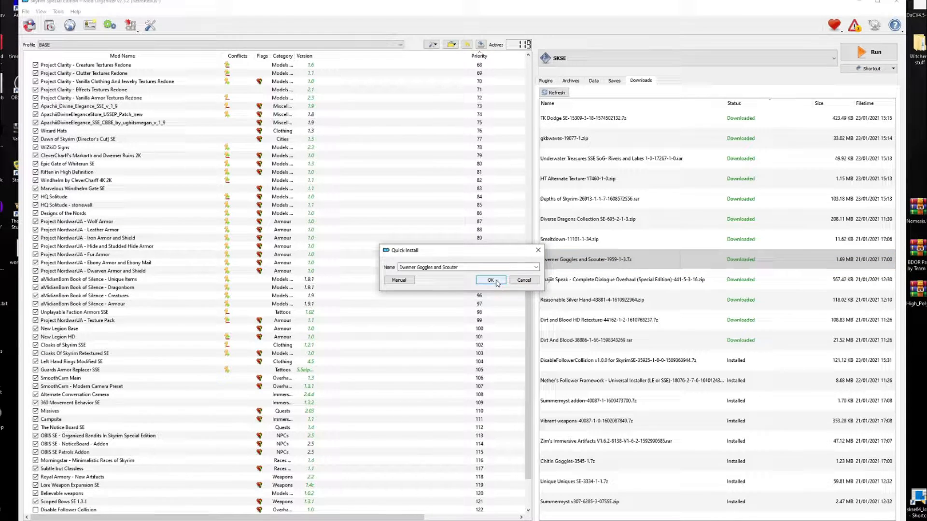
click(489, 280)
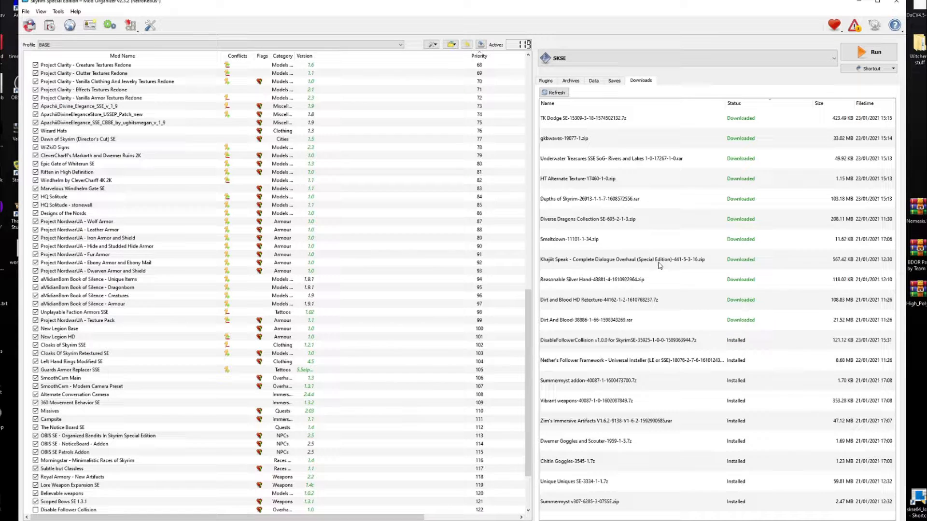
double_click(570, 238)
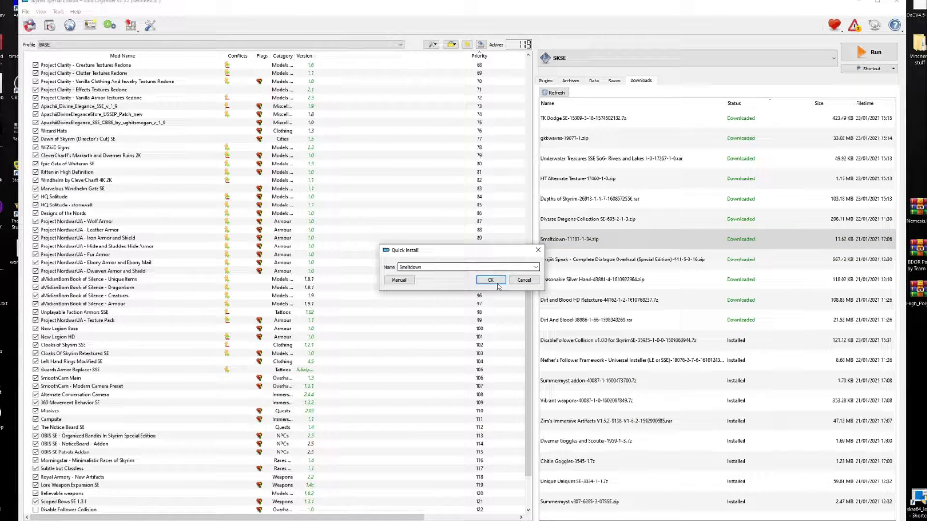
click(489, 280)
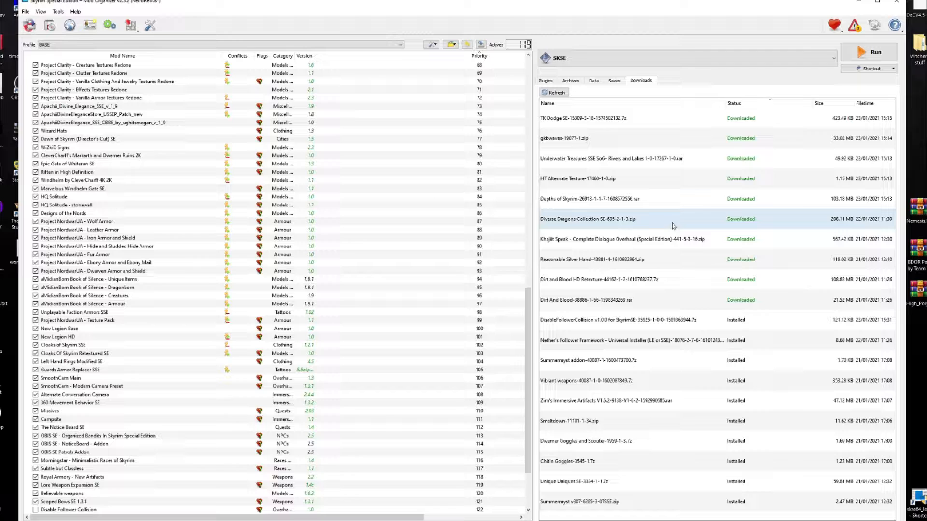
mouse_move(672, 226)
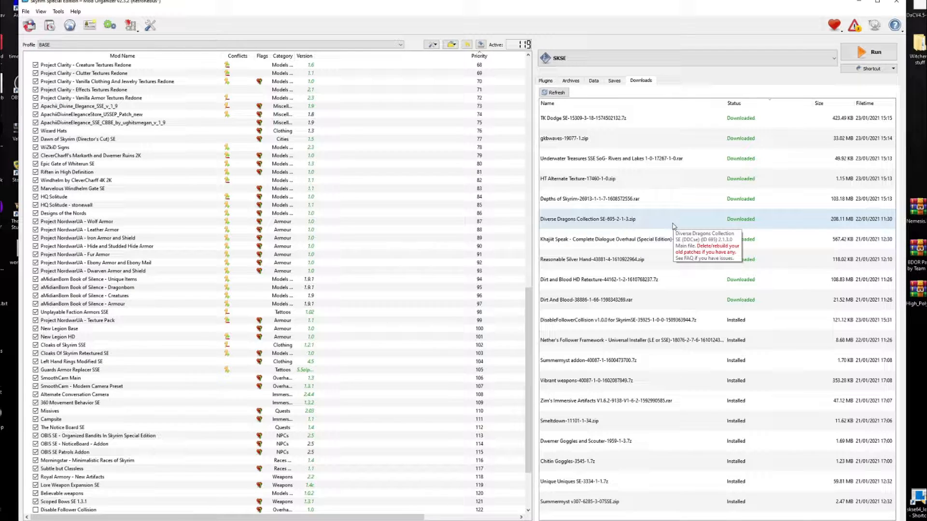
- Quick-install Diverse Dragons Collection SE and Dirt And Blood under their default names
double_click(588, 219)
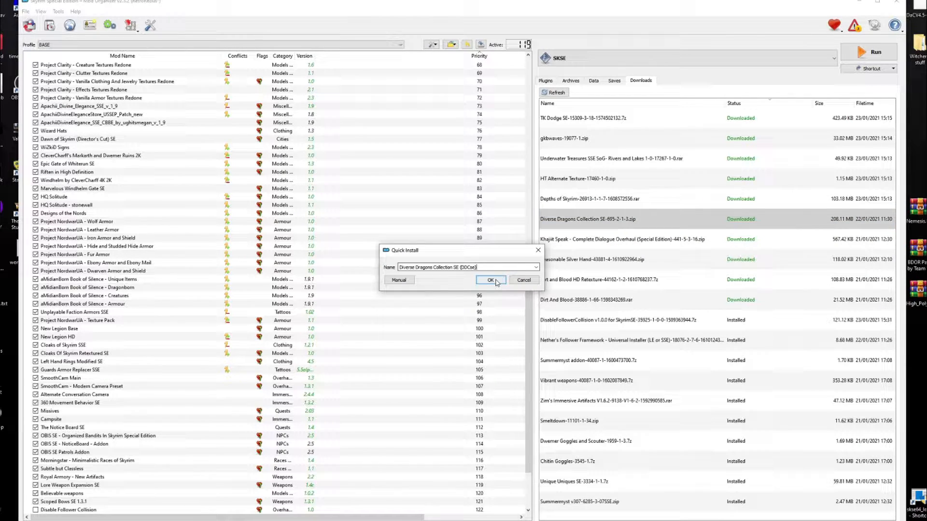
click(491, 280)
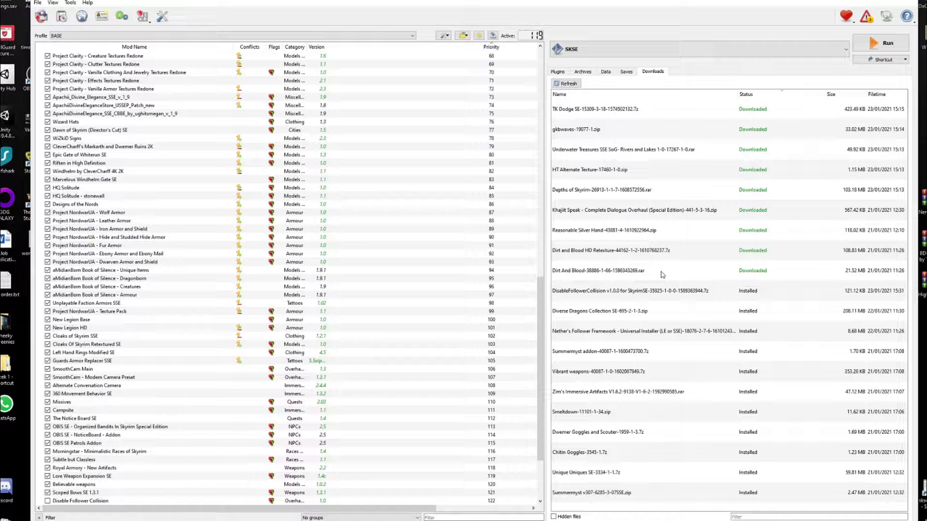
double_click(597, 271)
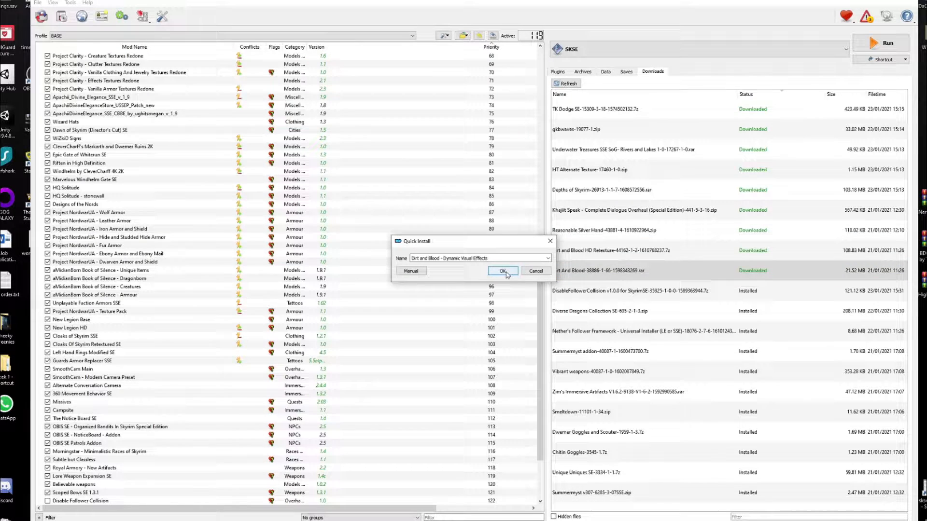
click(502, 270)
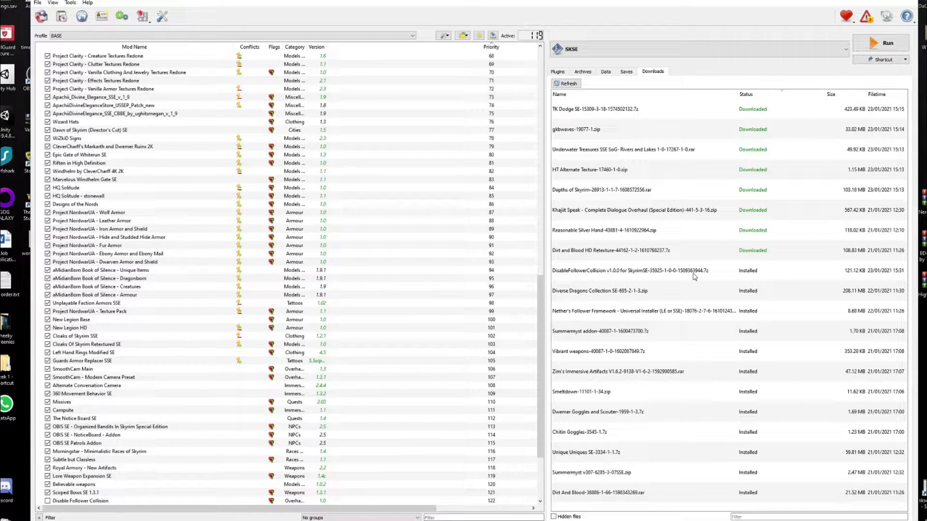
- Install Dirt and Blood HD Retexture with 4K textures, default blood brightness and the optional plugin
double_click(616, 250)
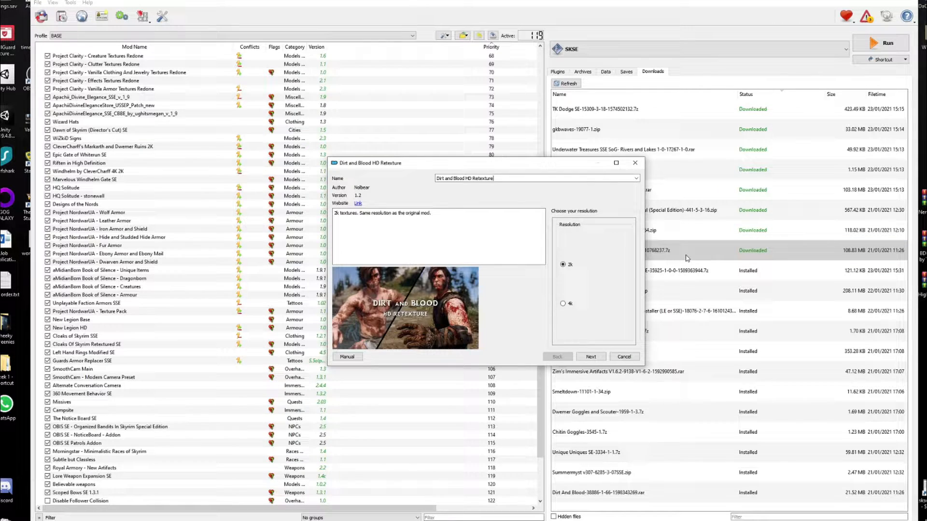
click(562, 303)
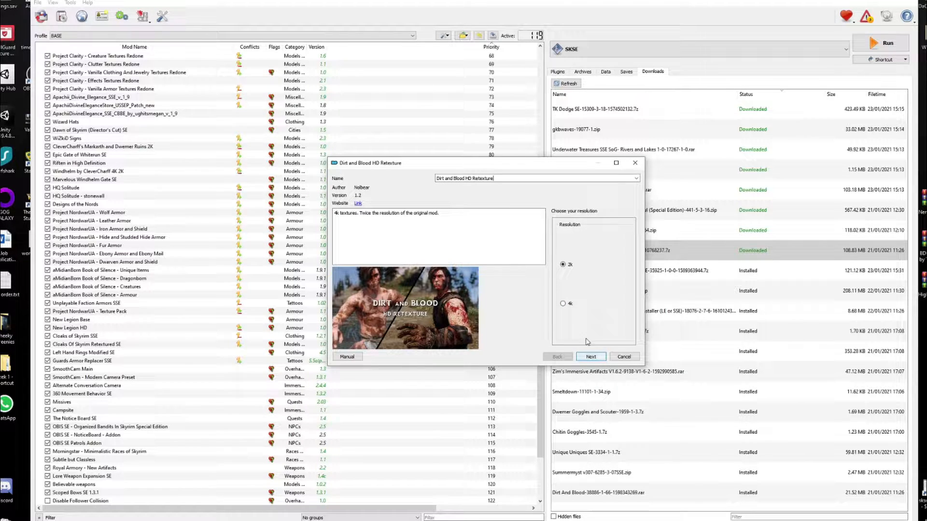
click(562, 303)
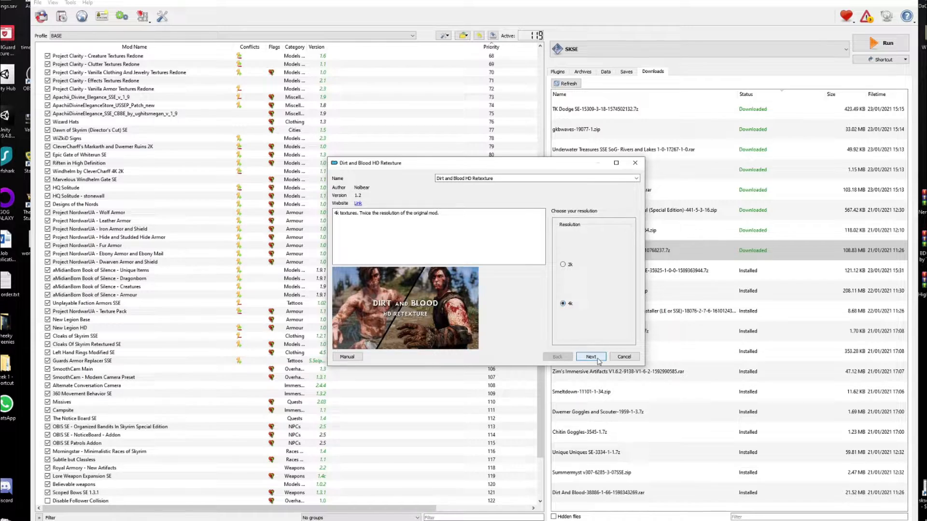
click(591, 356)
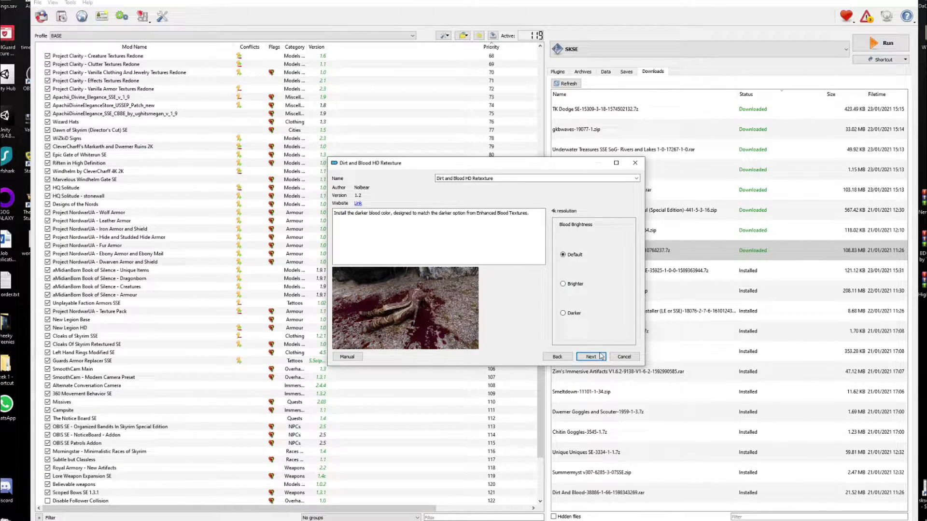
click(563, 255)
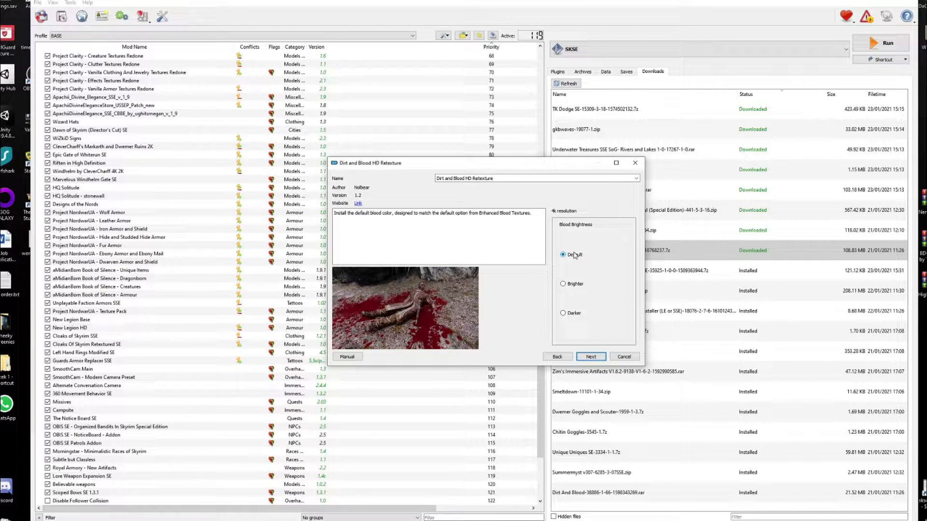
click(590, 356)
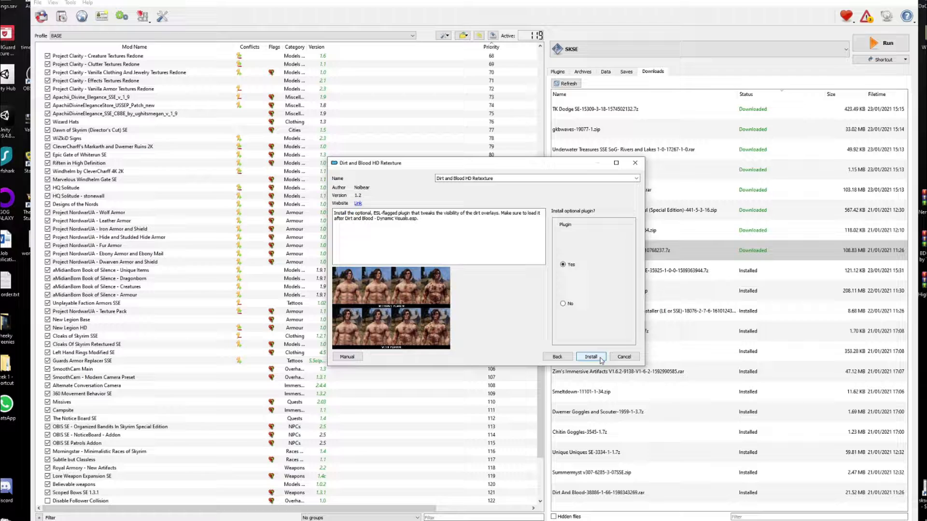
click(591, 356)
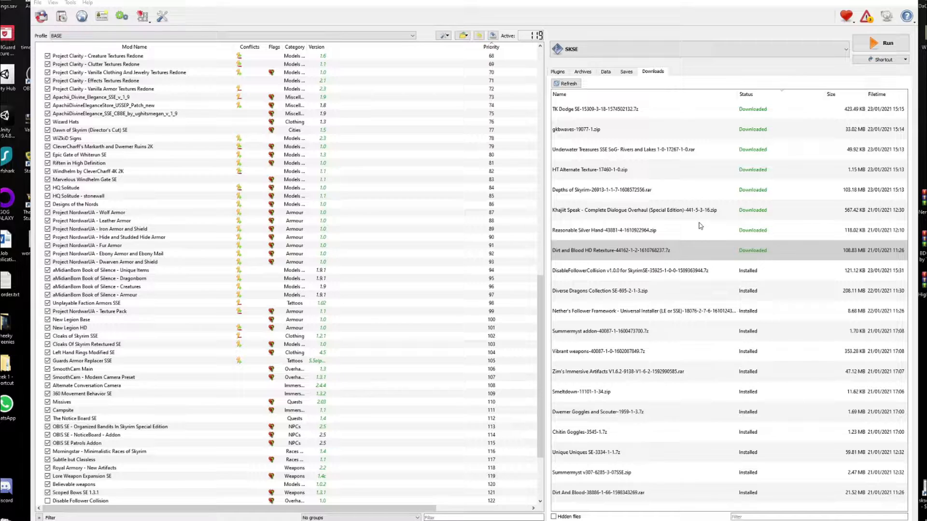
- Quick-install Reasonable Silver Hand and Depths of Skyrim under their default names
click(633, 210)
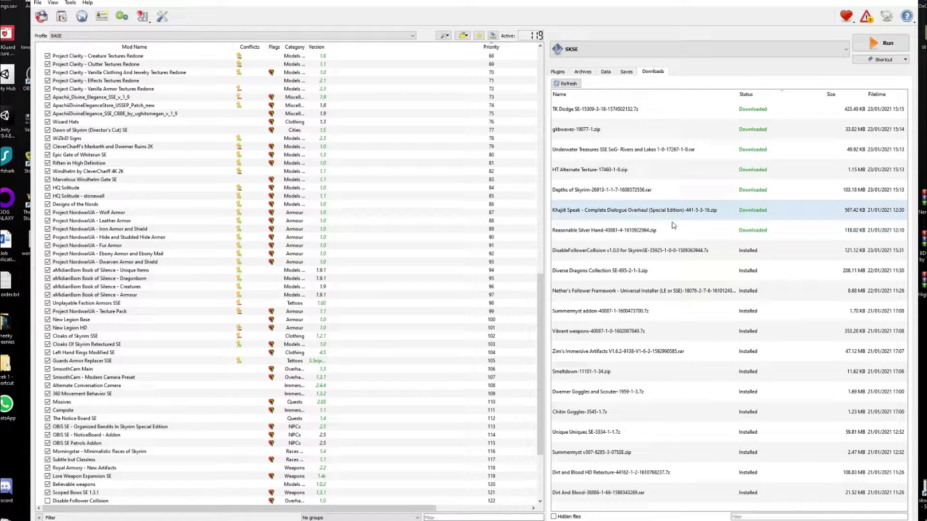
double_click(603, 230)
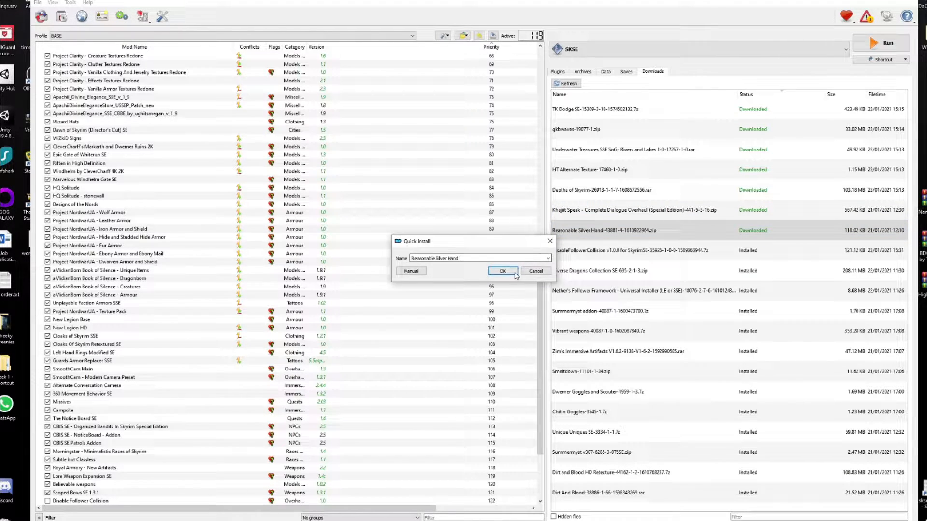
click(501, 270)
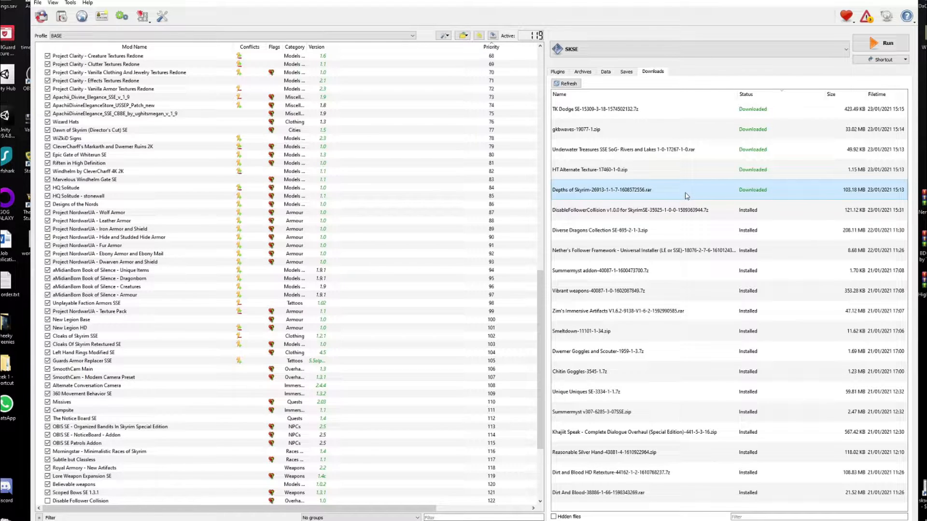
double_click(600, 191)
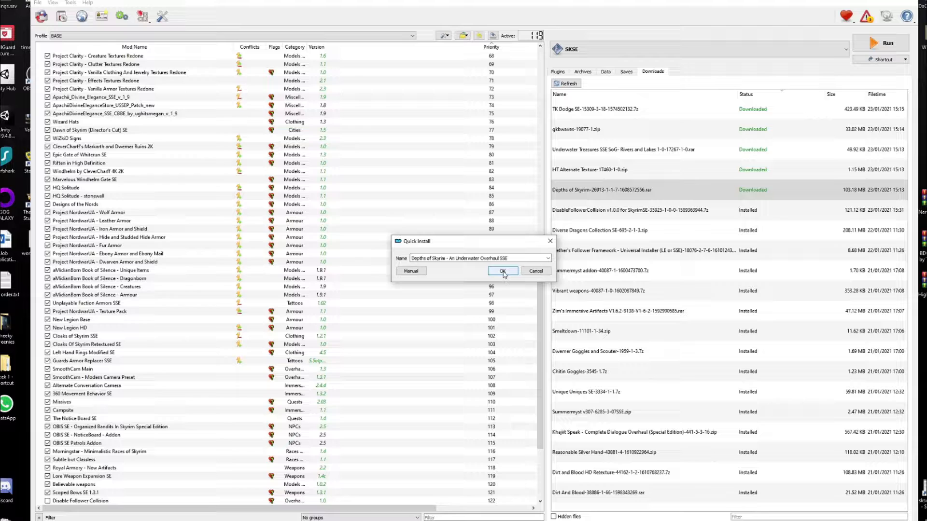
click(502, 270)
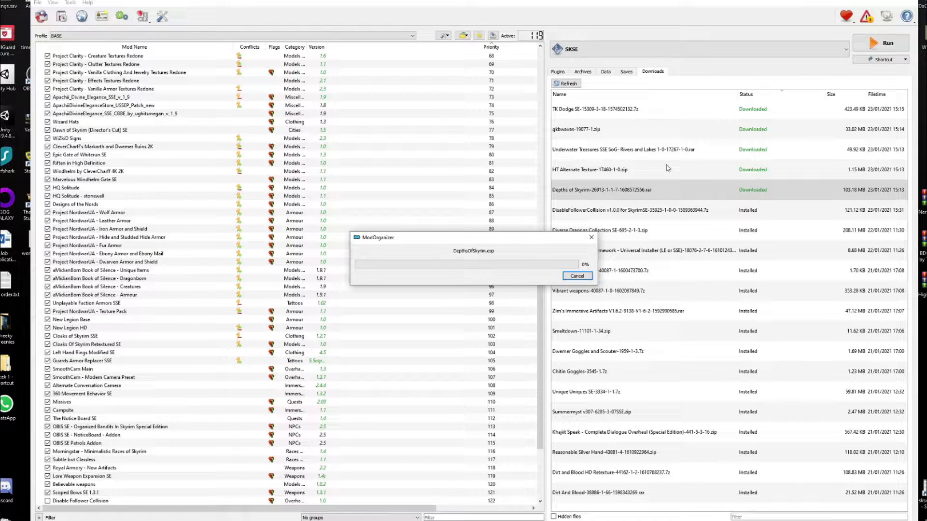
mouse_move(701, 171)
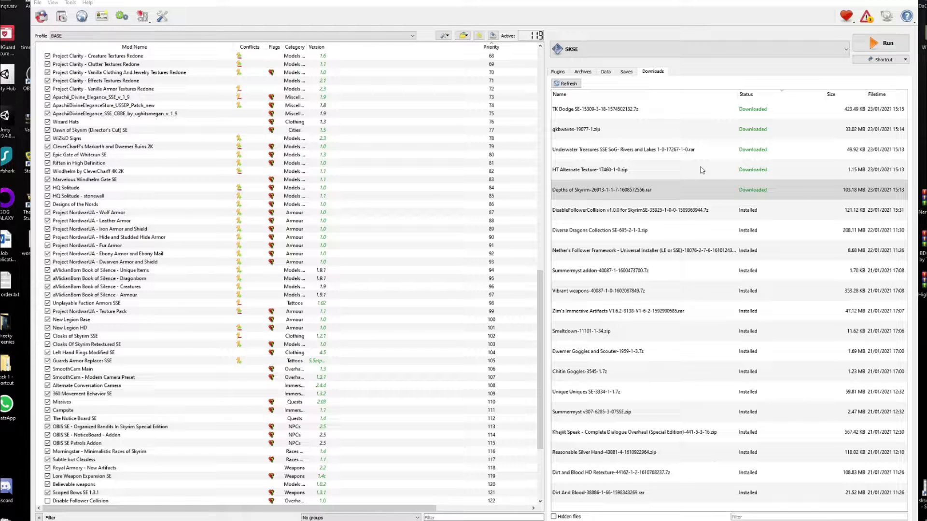
- Quick-install Hidden Treasures SSE and Underwater Treasure SSE, then start TK Dodge
double_click(589, 170)
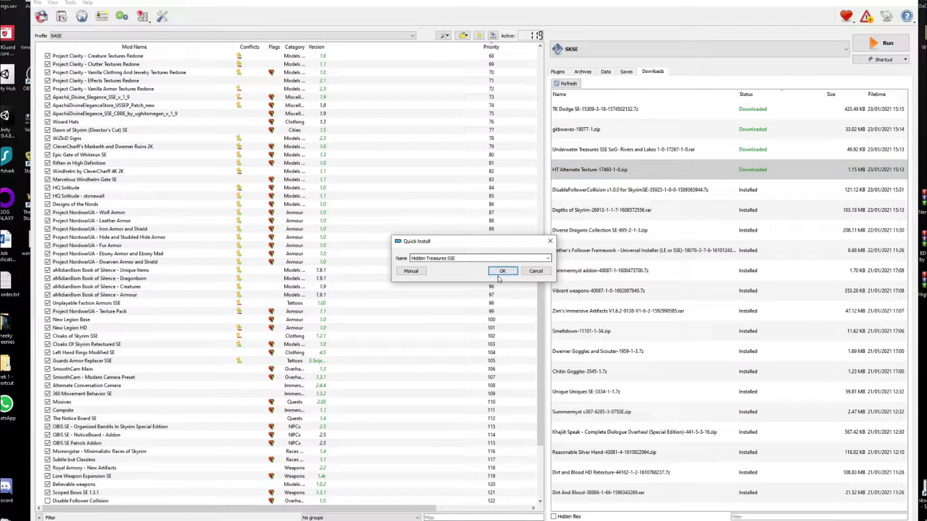
click(502, 271)
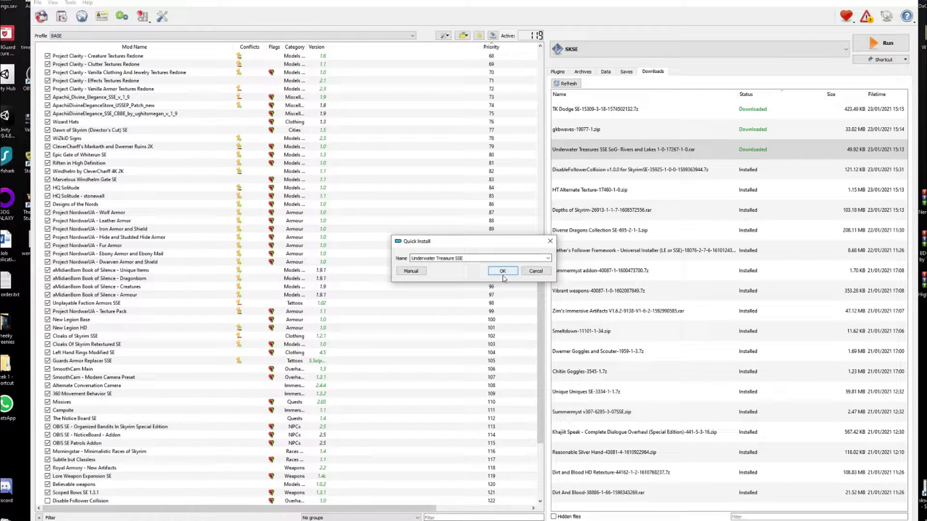
click(502, 272)
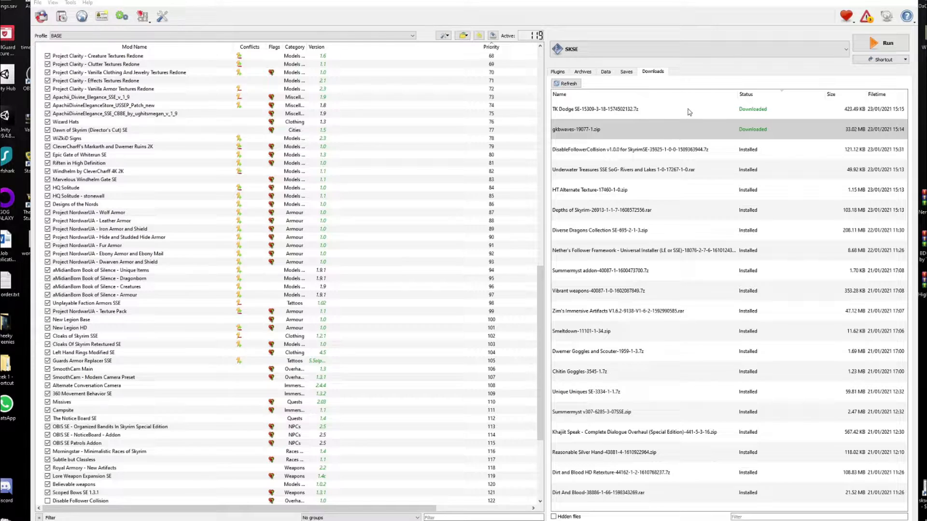
double_click(594, 109)
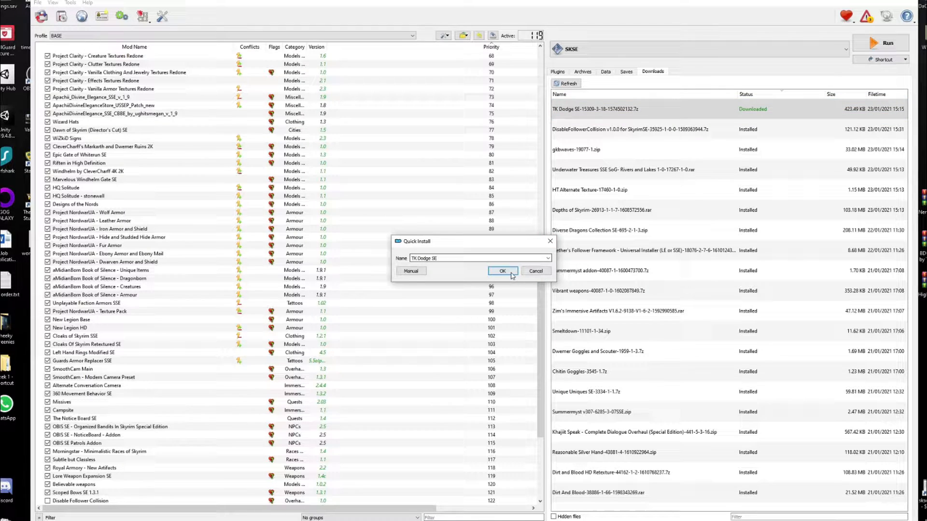
- Confirm the TK Dodge SE quick install under its default name
click(502, 270)
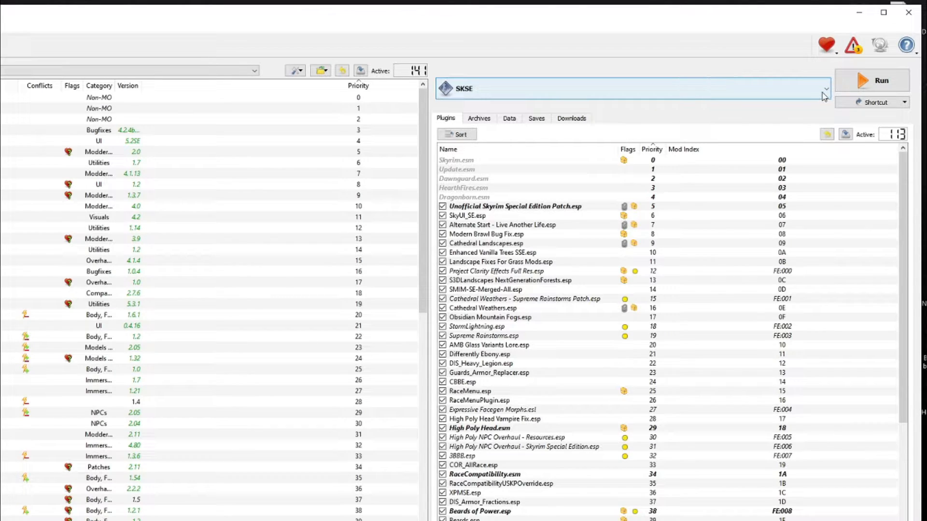
- Launch Nemesis from MO2, update the engine and generate behaviours for TK Dodge
click(825, 89)
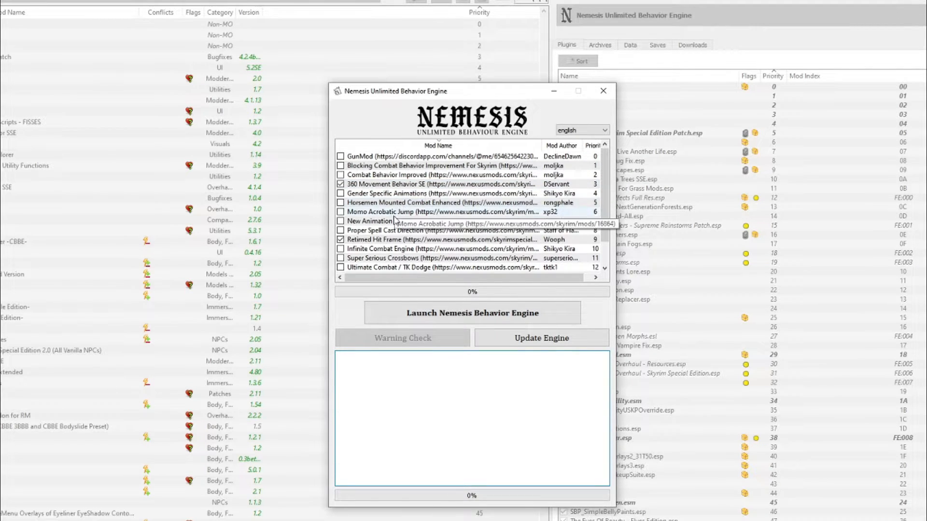
scroll(down, 3)
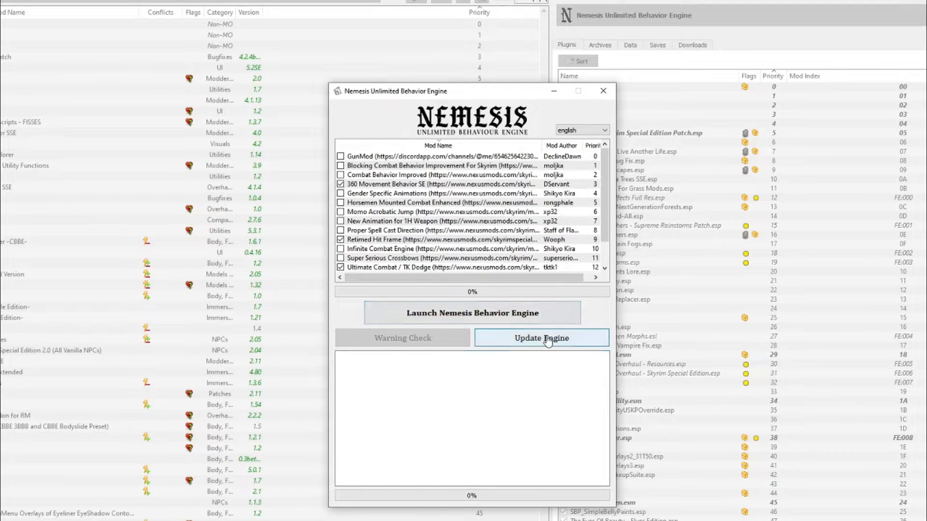
click(541, 338)
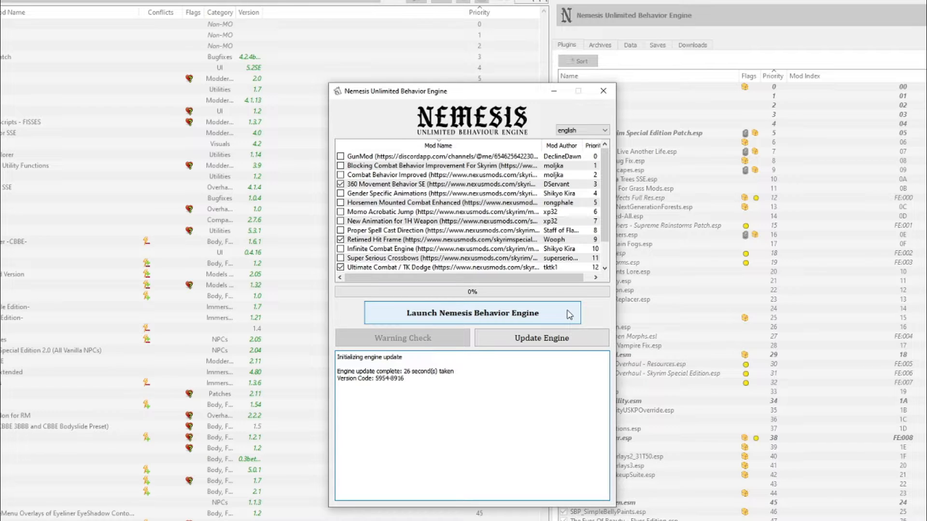
click(472, 313)
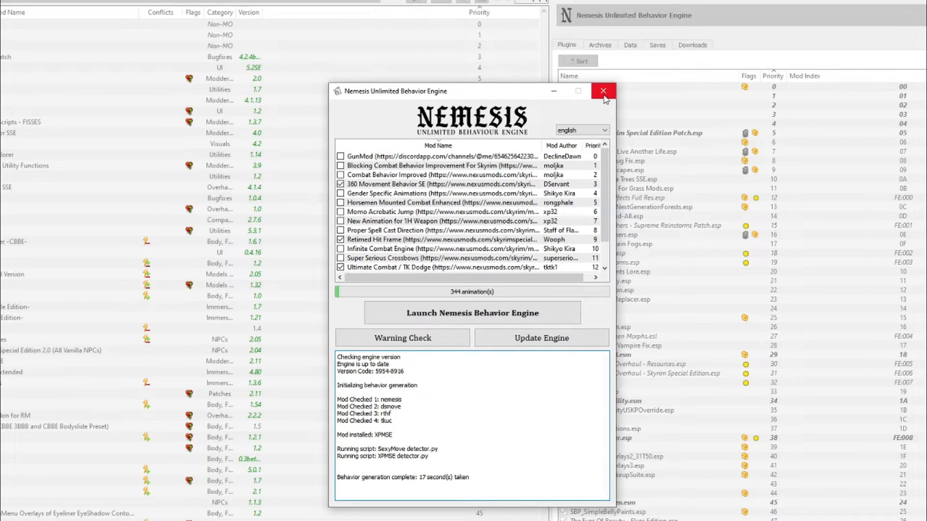
mouse_move(603, 91)
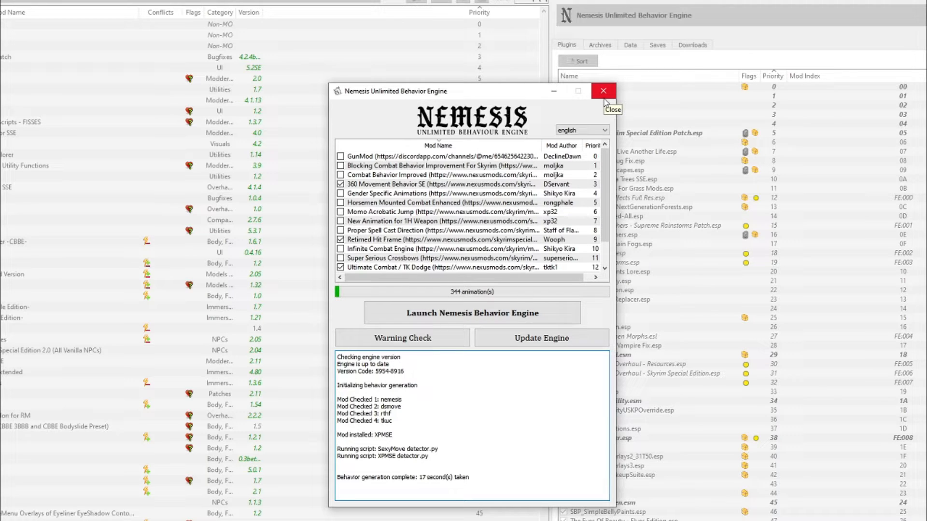
- Close Nemesis after generation and run the character through the modded game
click(602, 90)
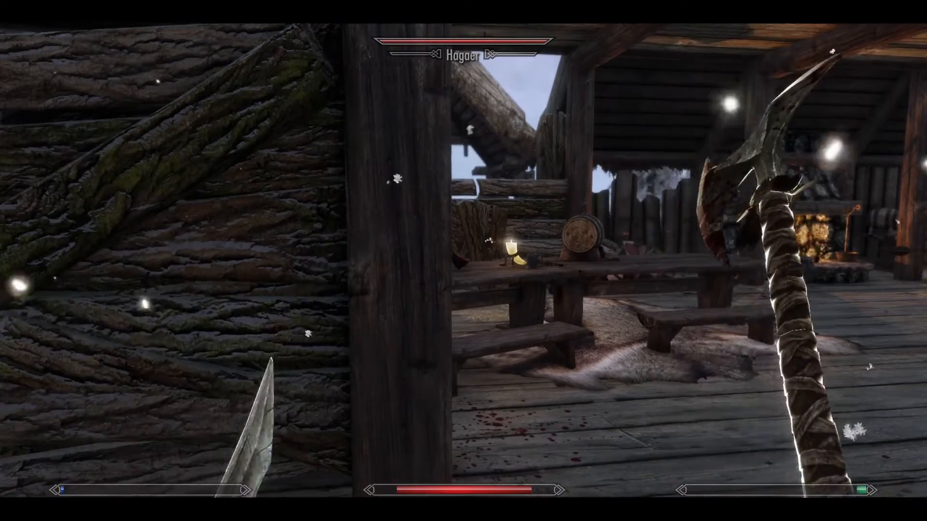
mouse_move(463, 261)
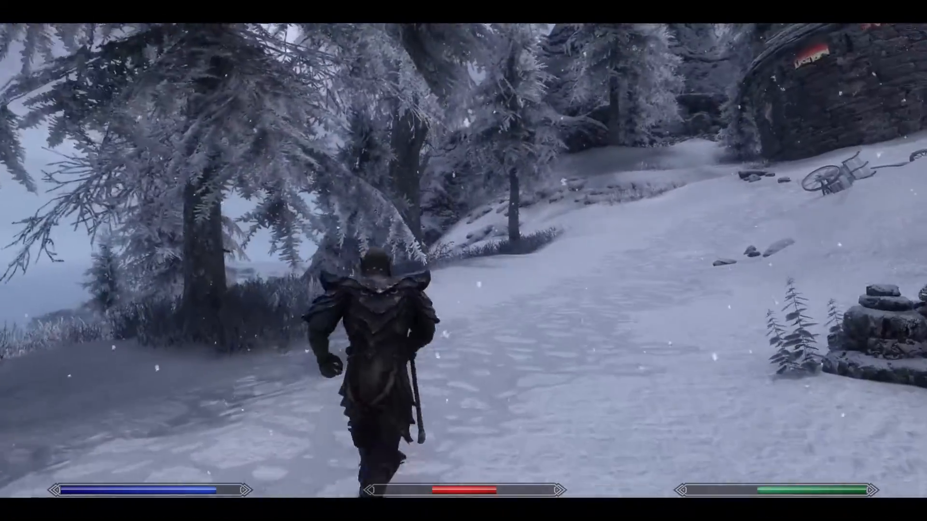
key(w)
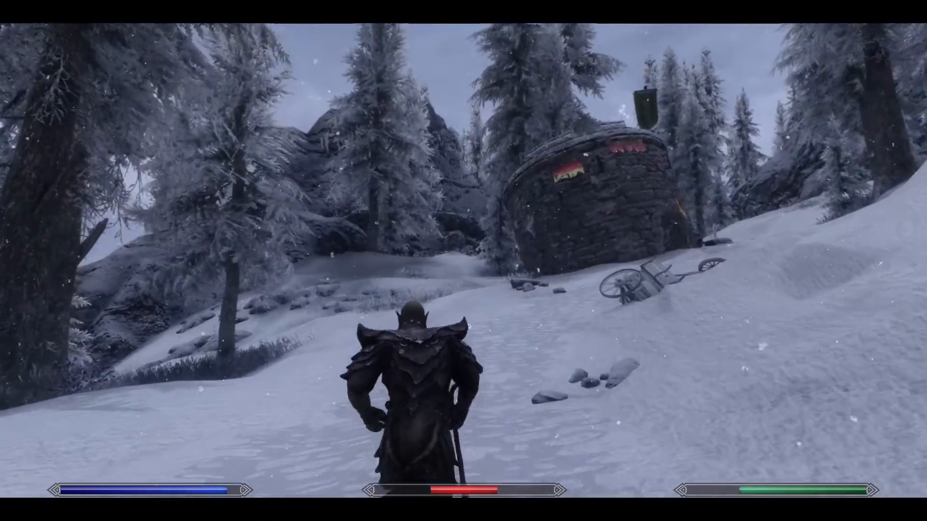